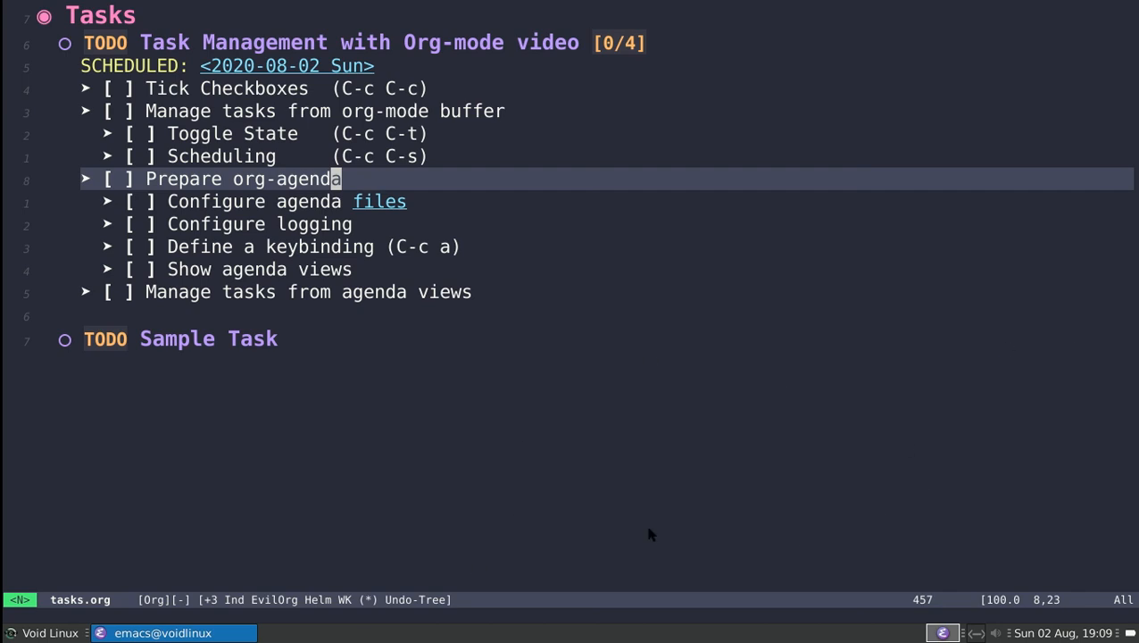
mouse_move(561, 186)
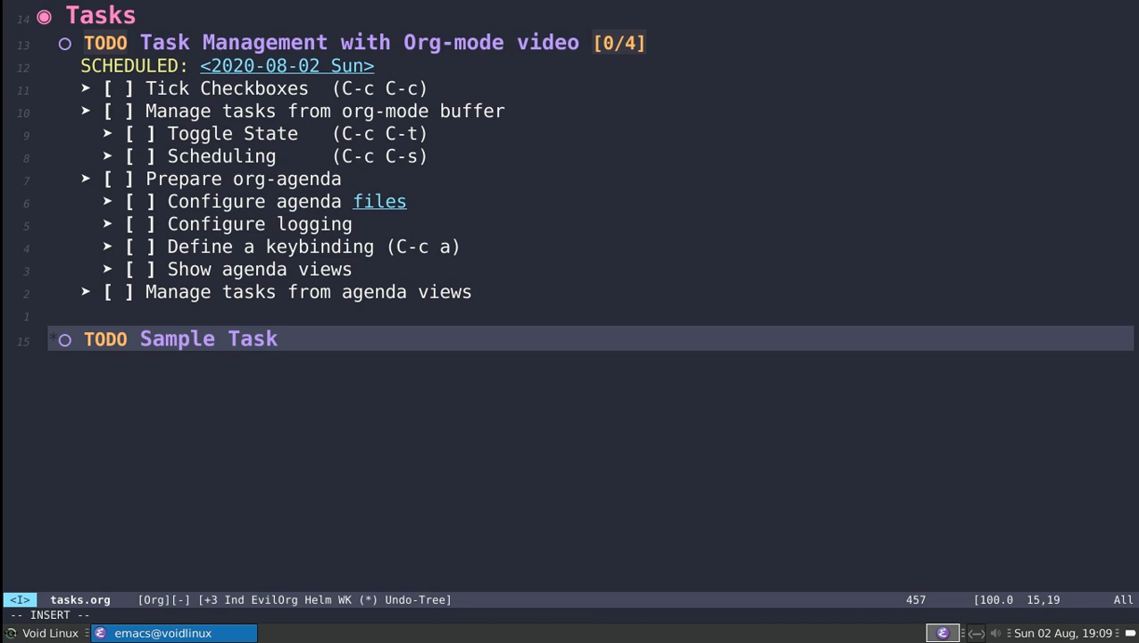
Insert unchecked '[ ] Checkbox 1', 'Checkbox 2' and 'Checkbox 3' items beneath the Sample Task heading
key("Return")
type("-")
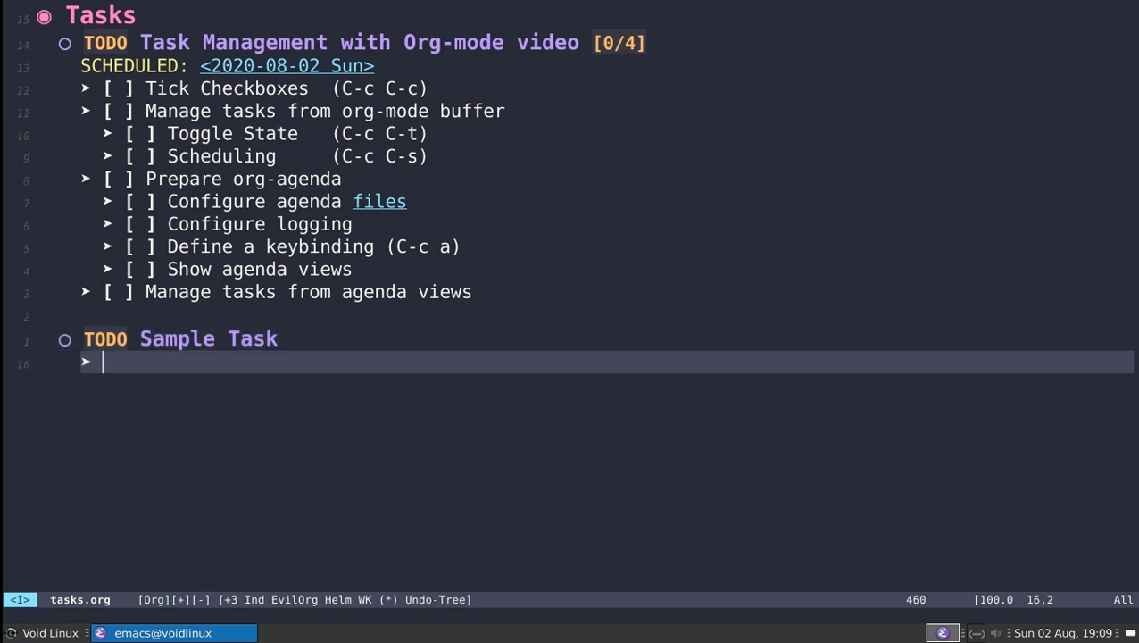
type("[ ]")
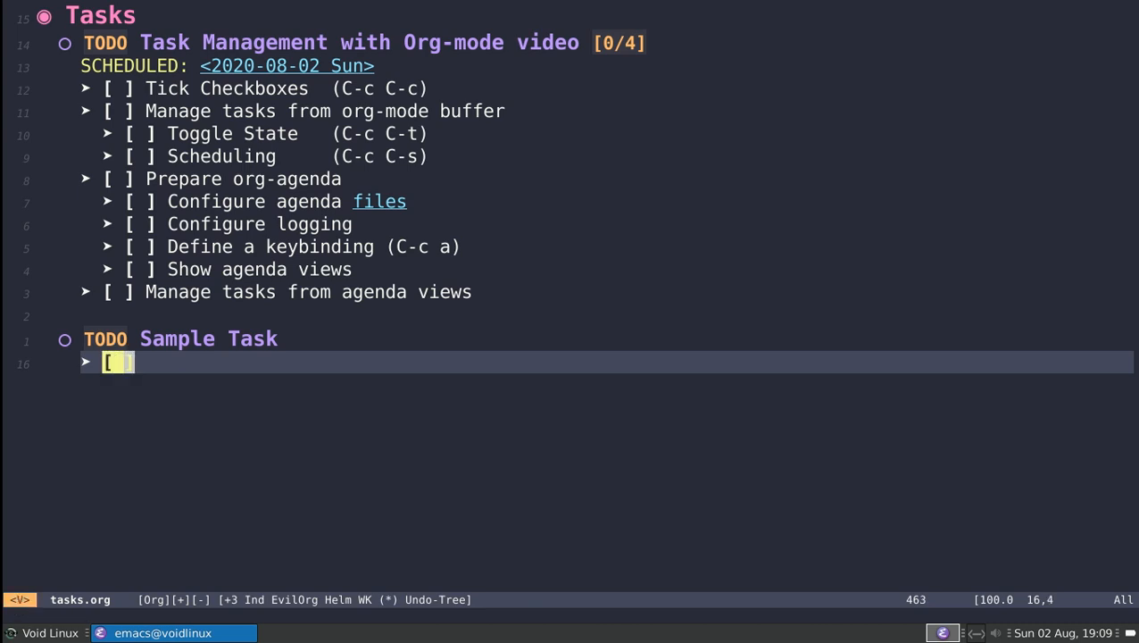
key("Escape")
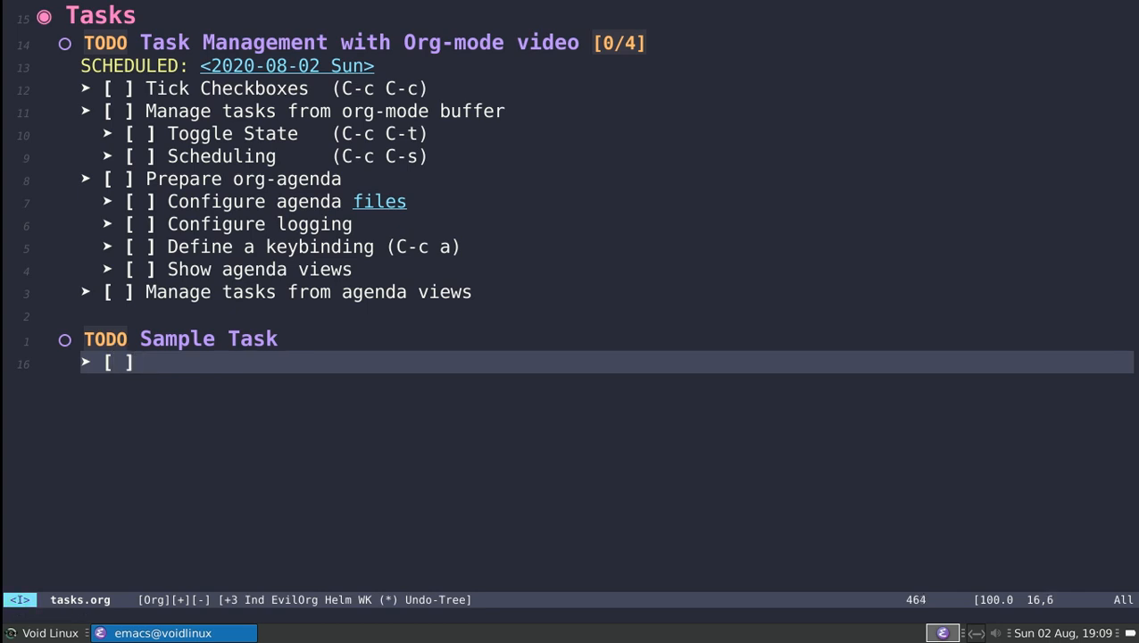
type("Checkbox 1")
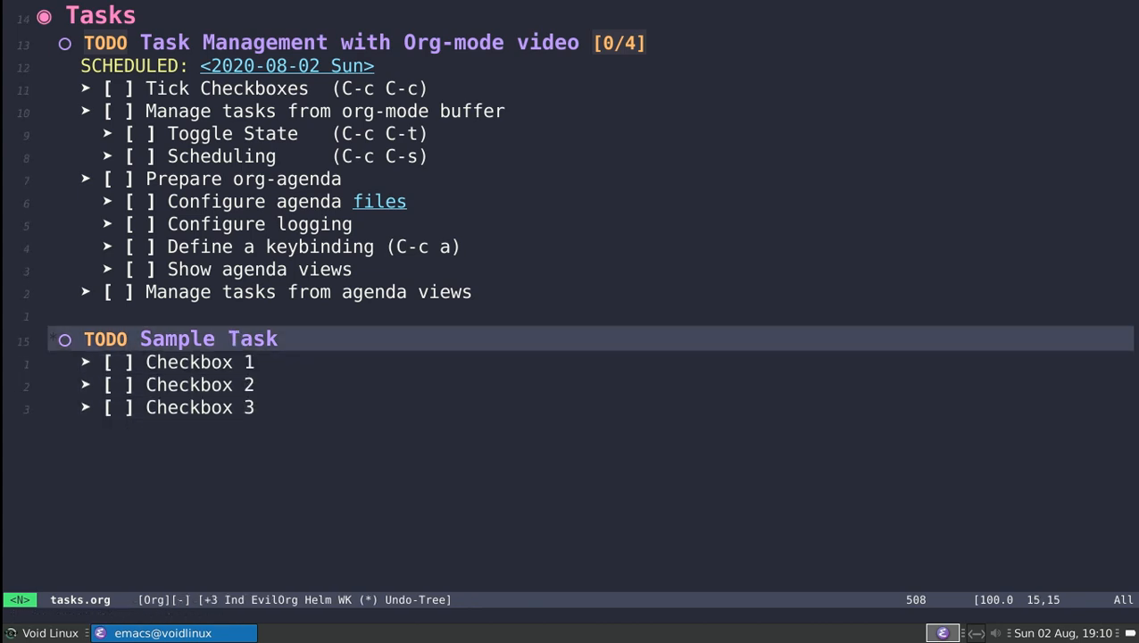
key("i")
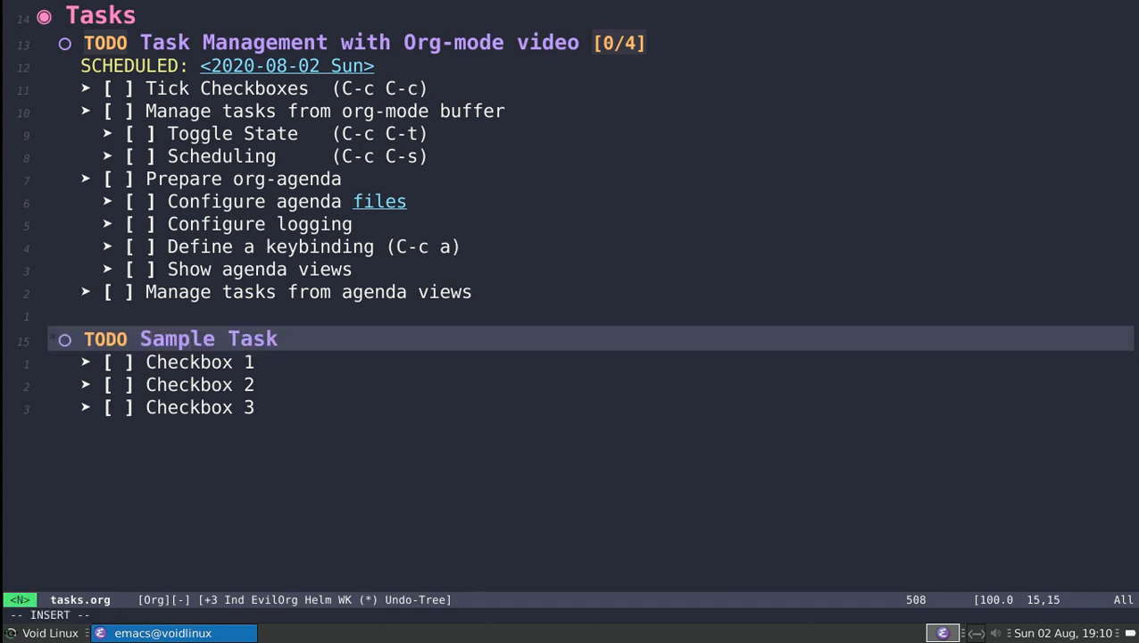
Add a [/] counter to Sample Task, nest Checkbox 1.0 and checkbox 1.5, and tick all boxes
type("[")
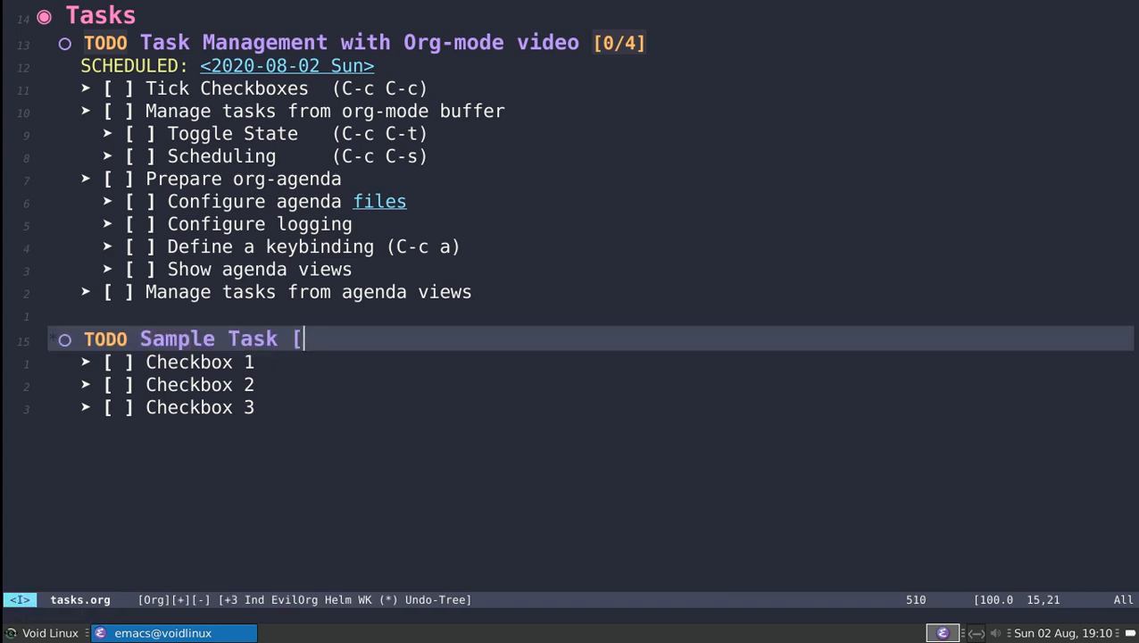
type("/3")
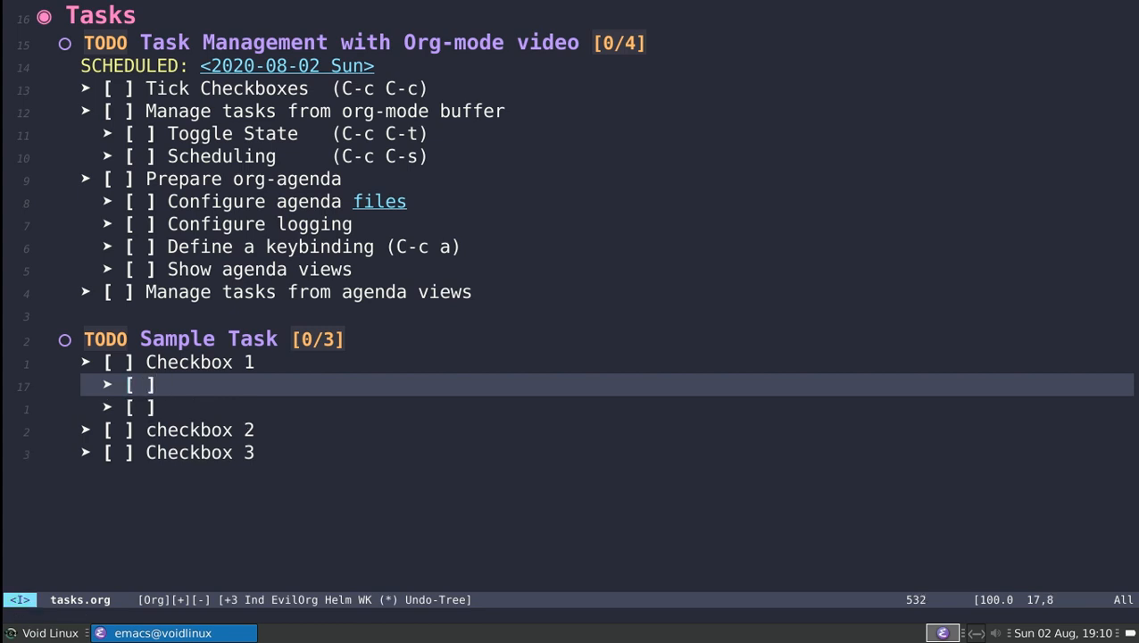
type("Checkbox 1.0")
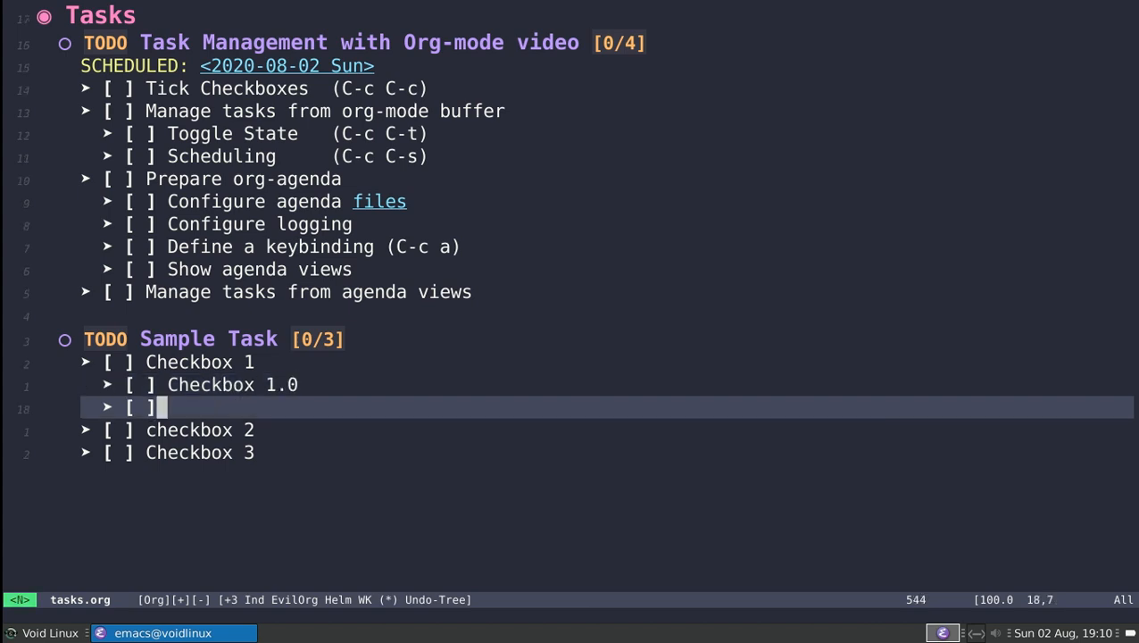
type("checkbox 1.5")
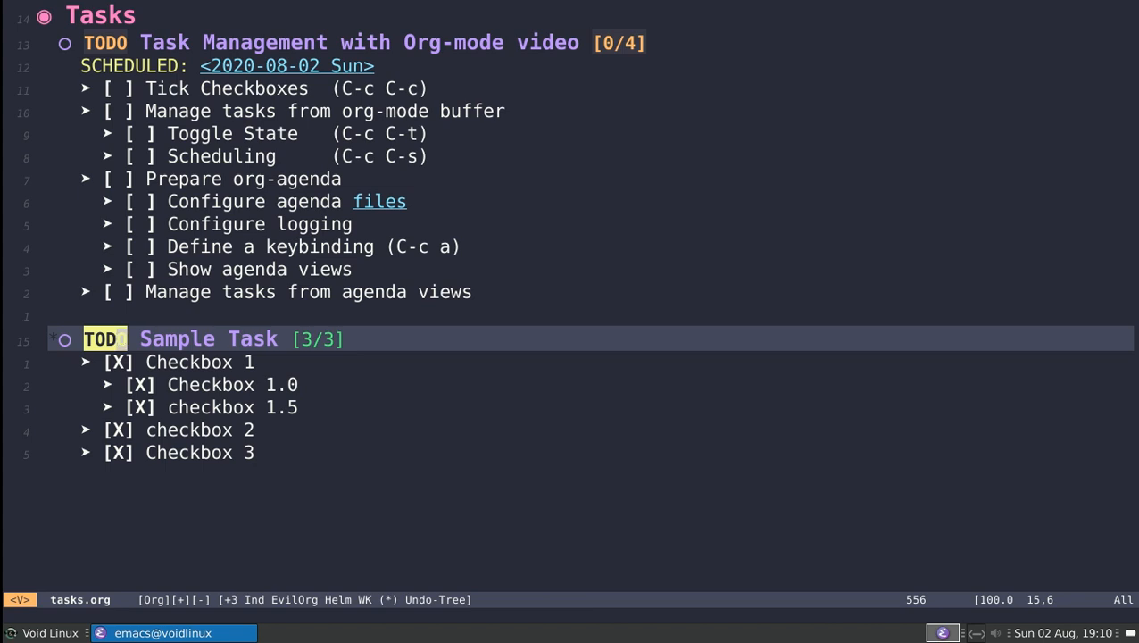
Tick Tick Checkboxes so the video task shows 1/4, and mark Sample Task DONE
key("Escape")
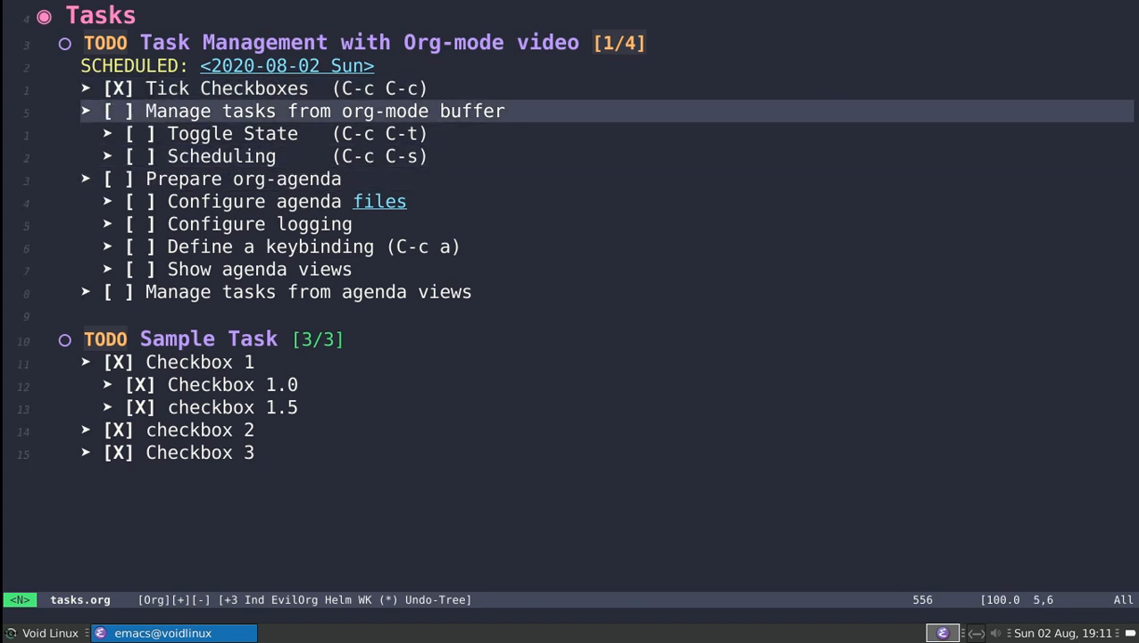
key("j")
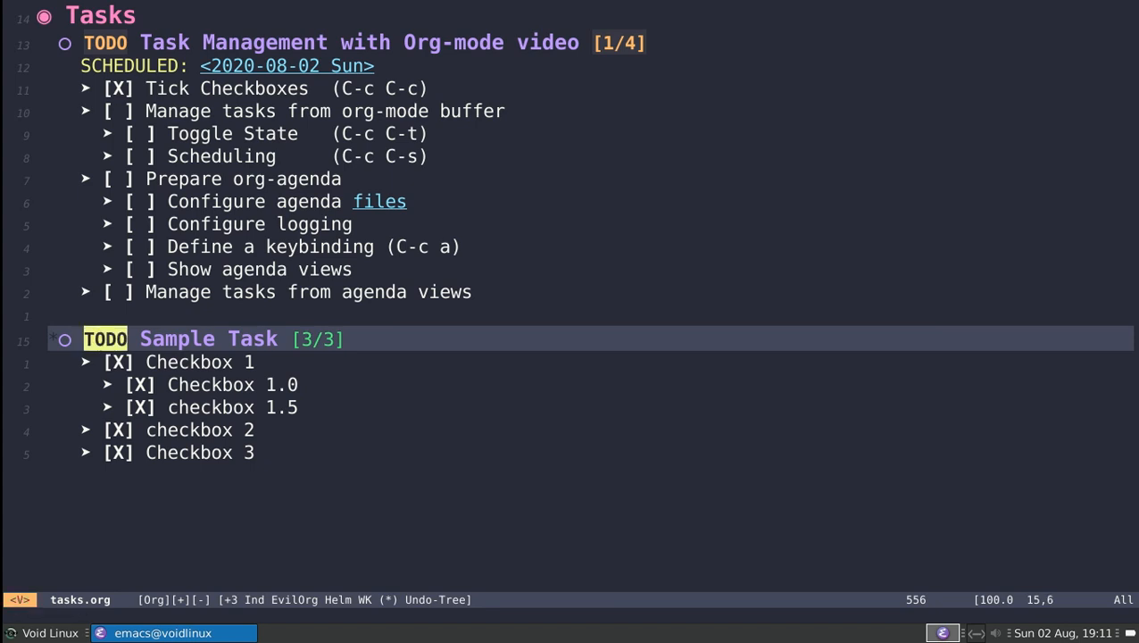
key("Escape")
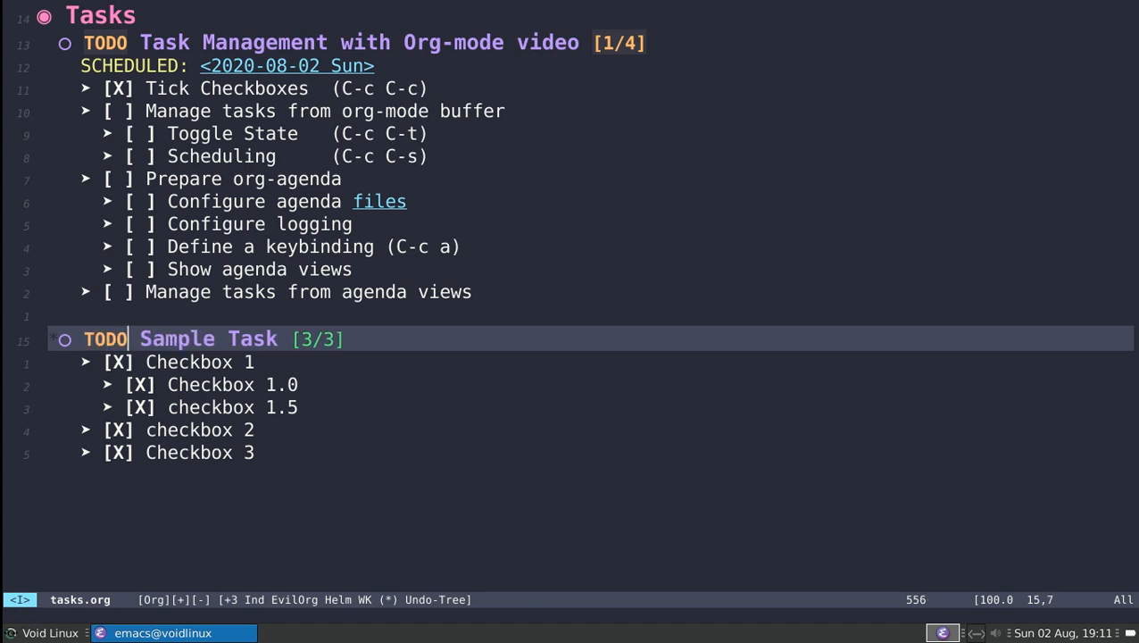
key("Escape")
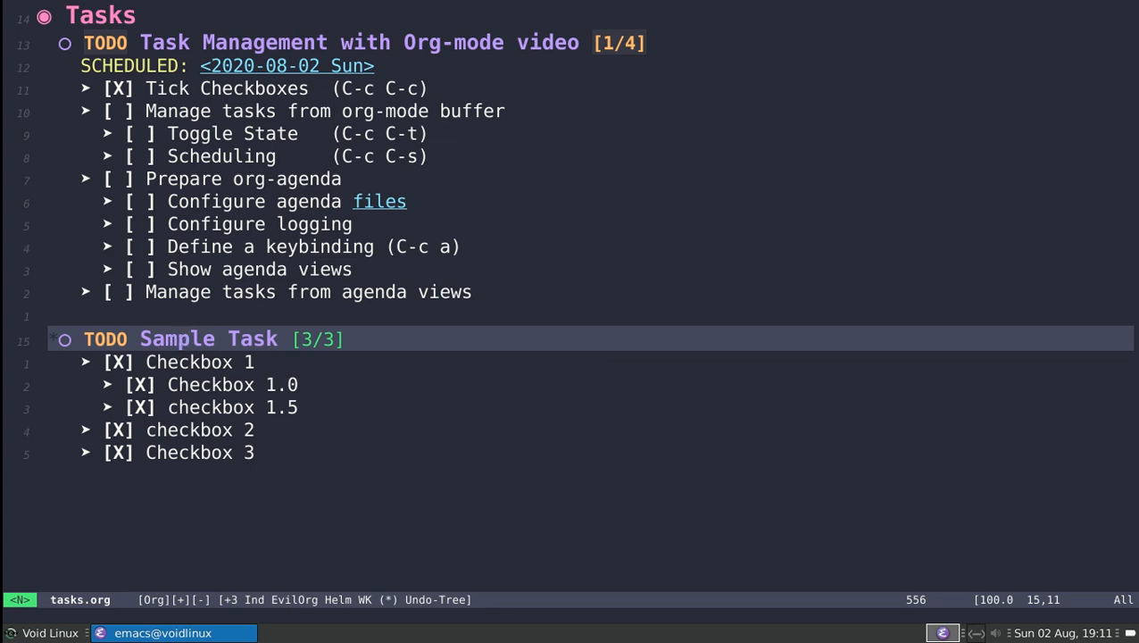
key("C-c C-t")
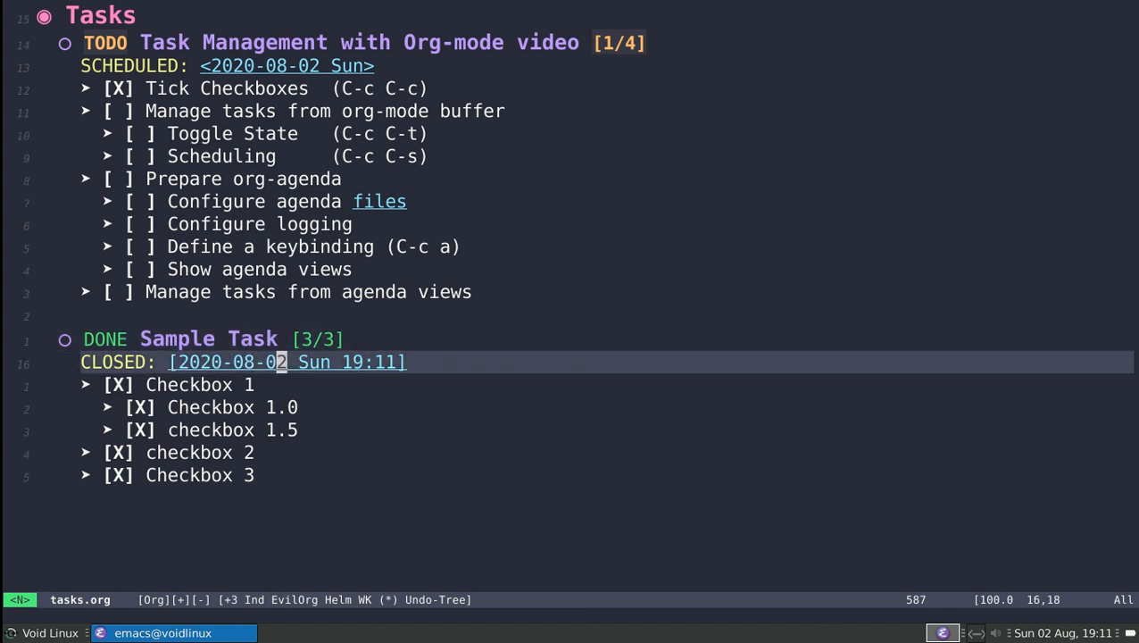
Revert Sample Task to TODO and bring up the schedule date prompt offering 2020-08-02
key("V")
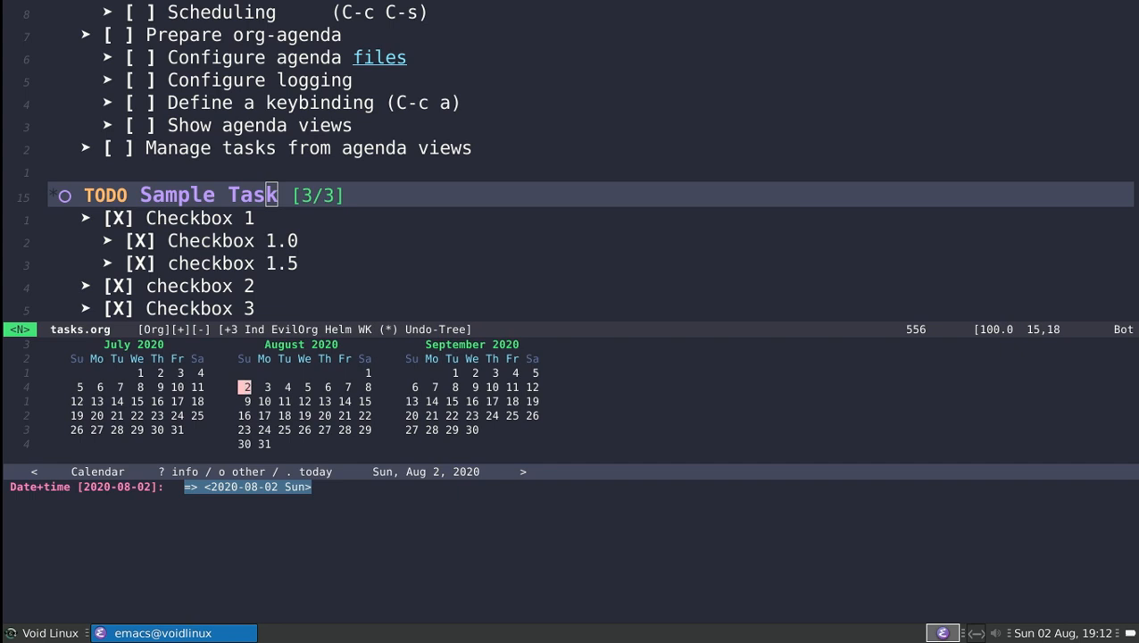
Schedule Sample Task +2 days to 2020-08-04, tick Toggle State and Scheduling, and open myinit.org
type("2020")
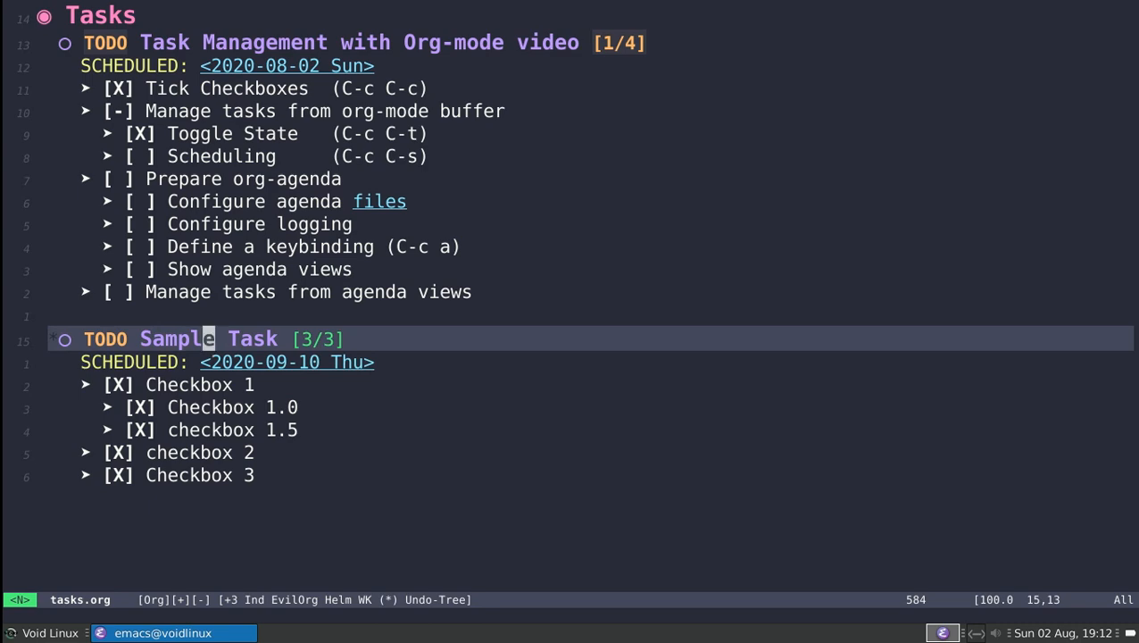
key("c-c")
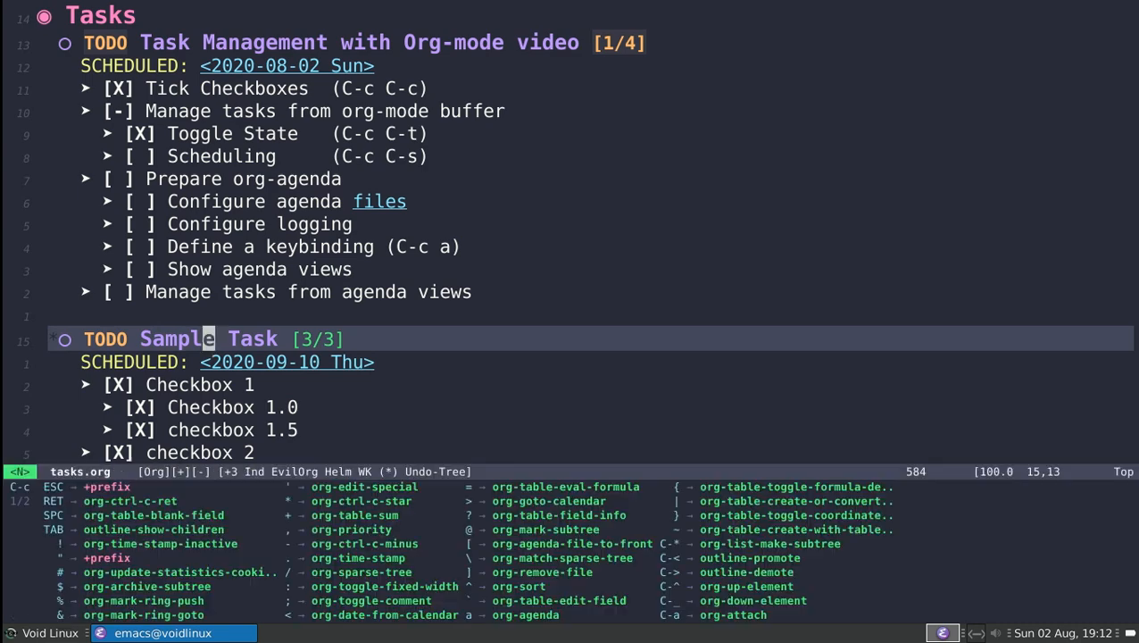
left_click(287, 361)
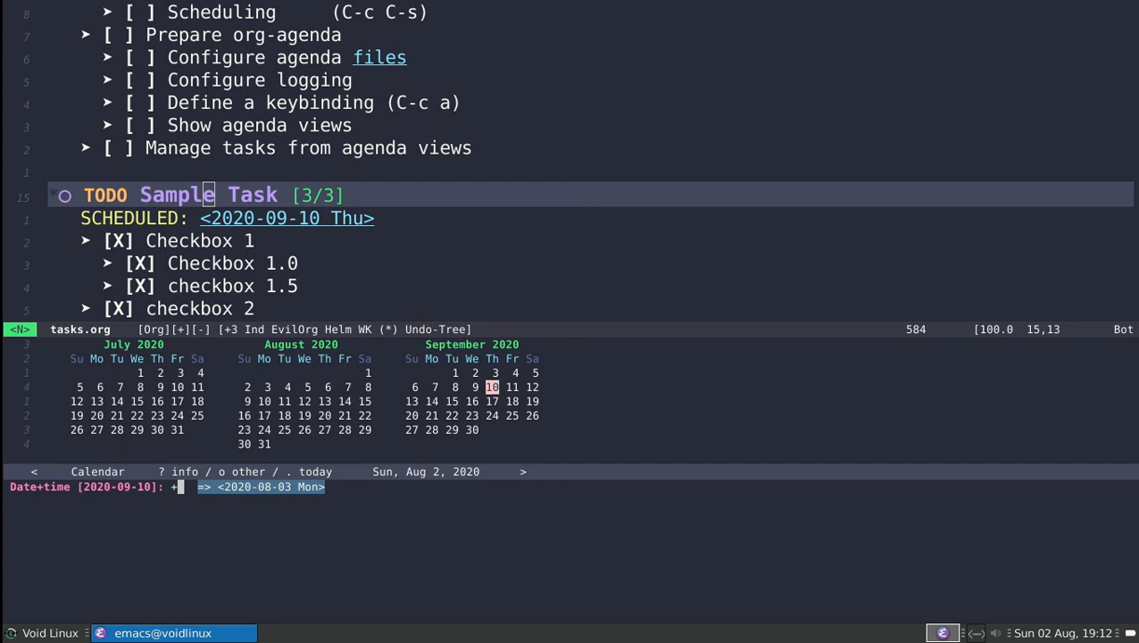
type("2")
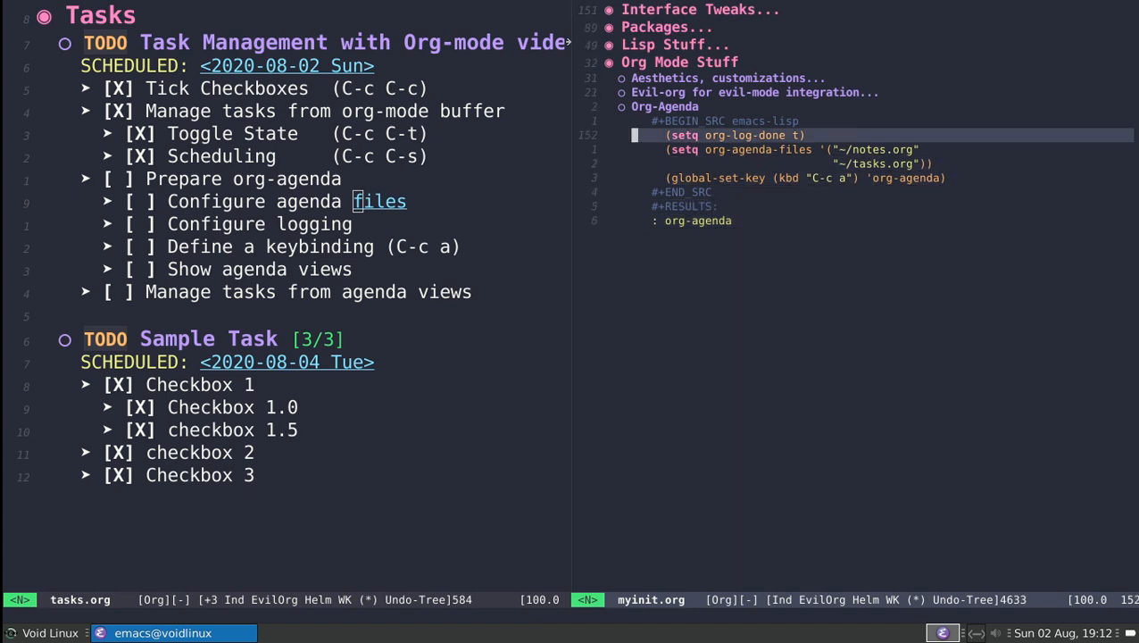
Mark Sample Task DONE, search myinit.org for the org-agenda-files setting, and open the agenda dispatcher
key("V")
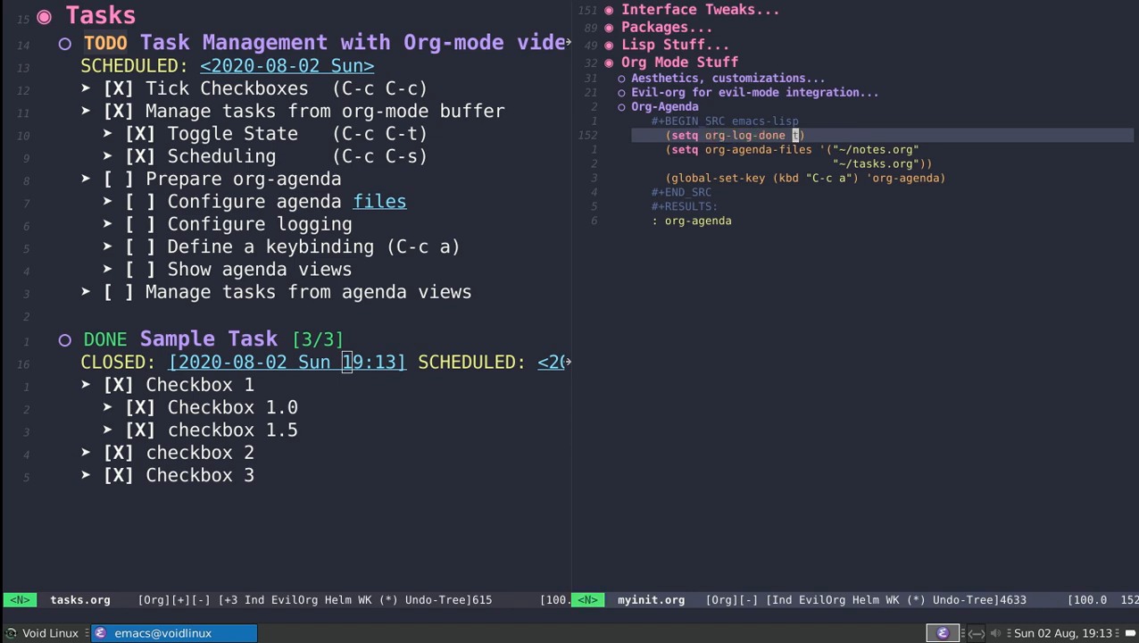
key("V")
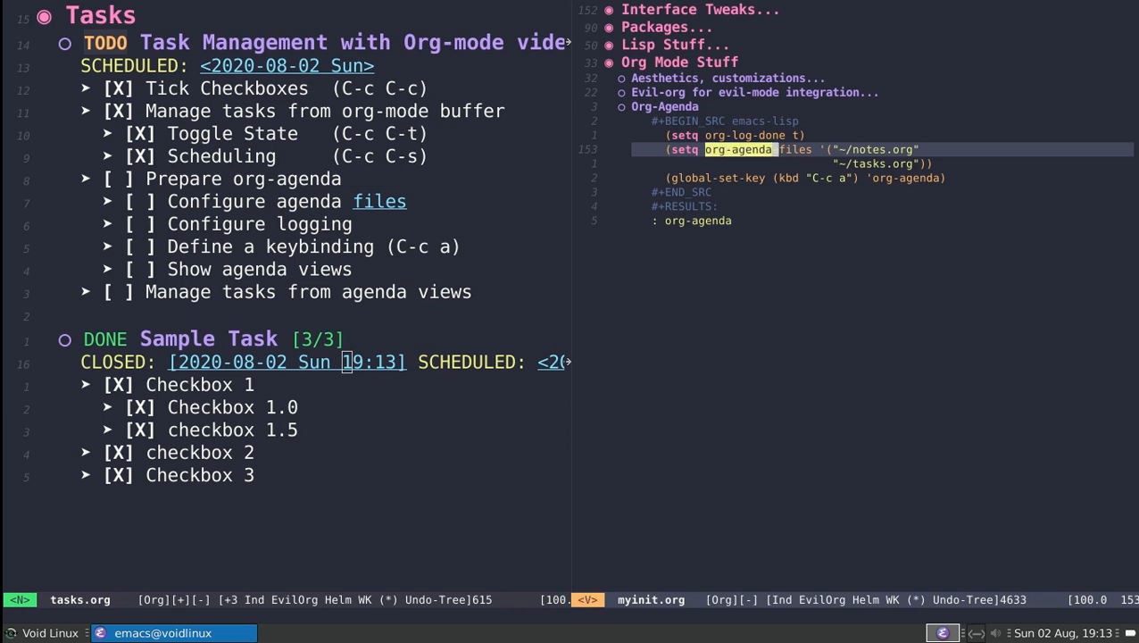
type("-files")
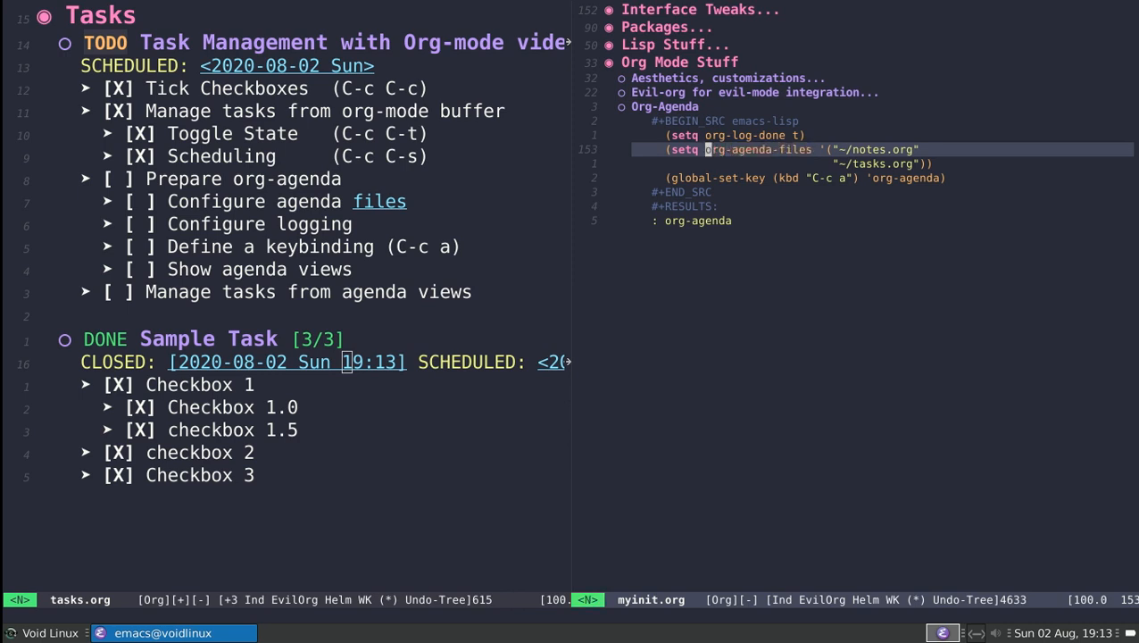
key("v")
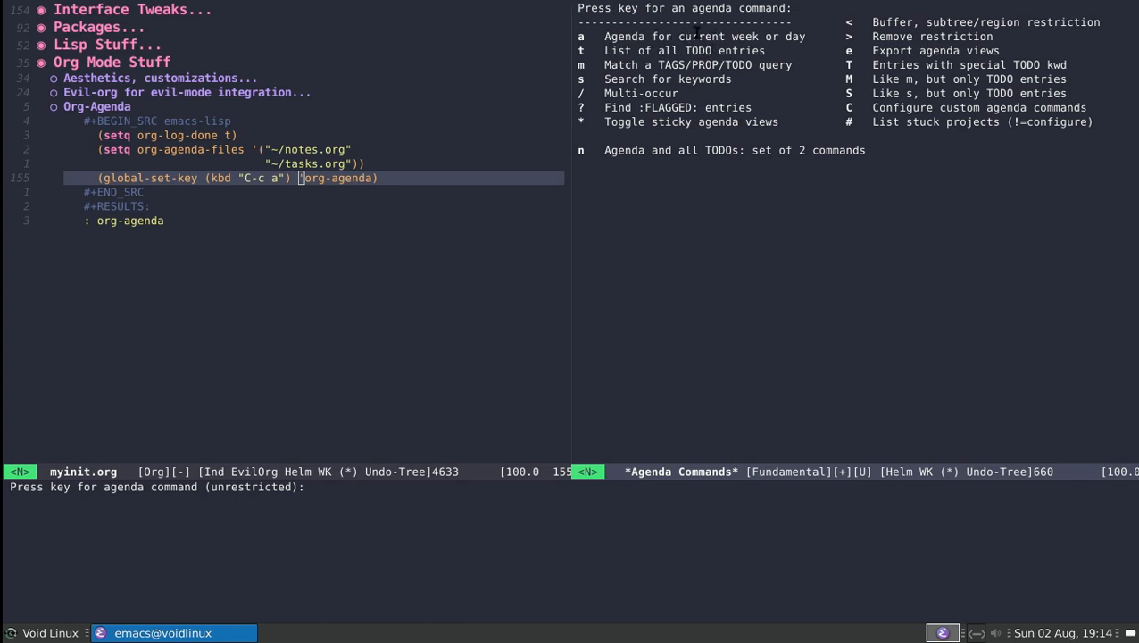
Show the week agenda, then tick three Prepare org-agenda sub-items and add an empty heading
key("a")
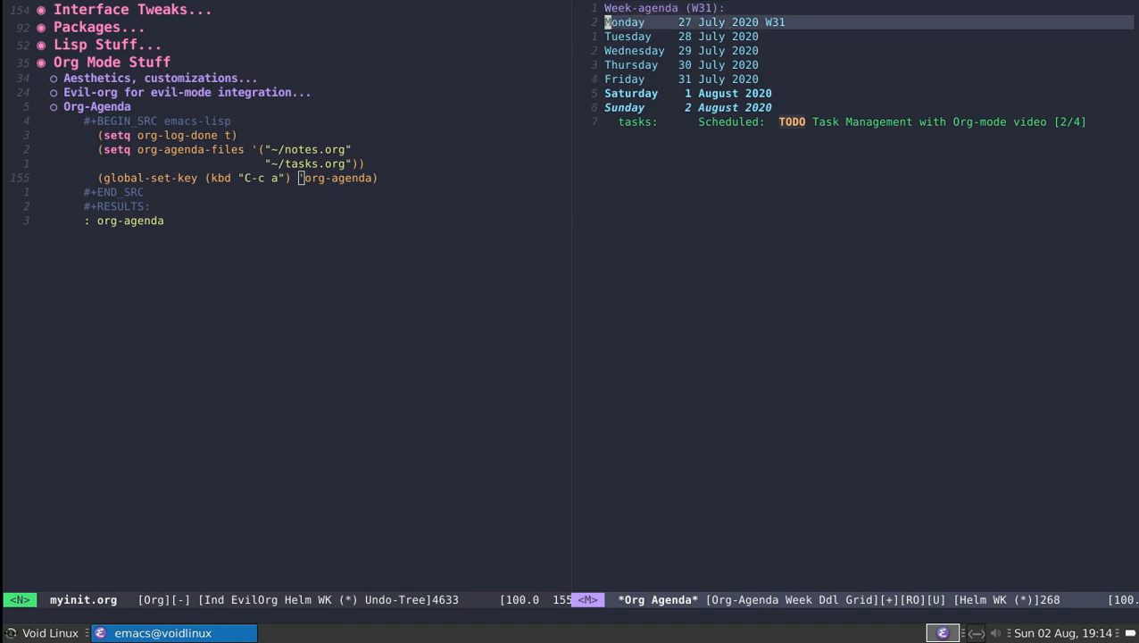
key("j")
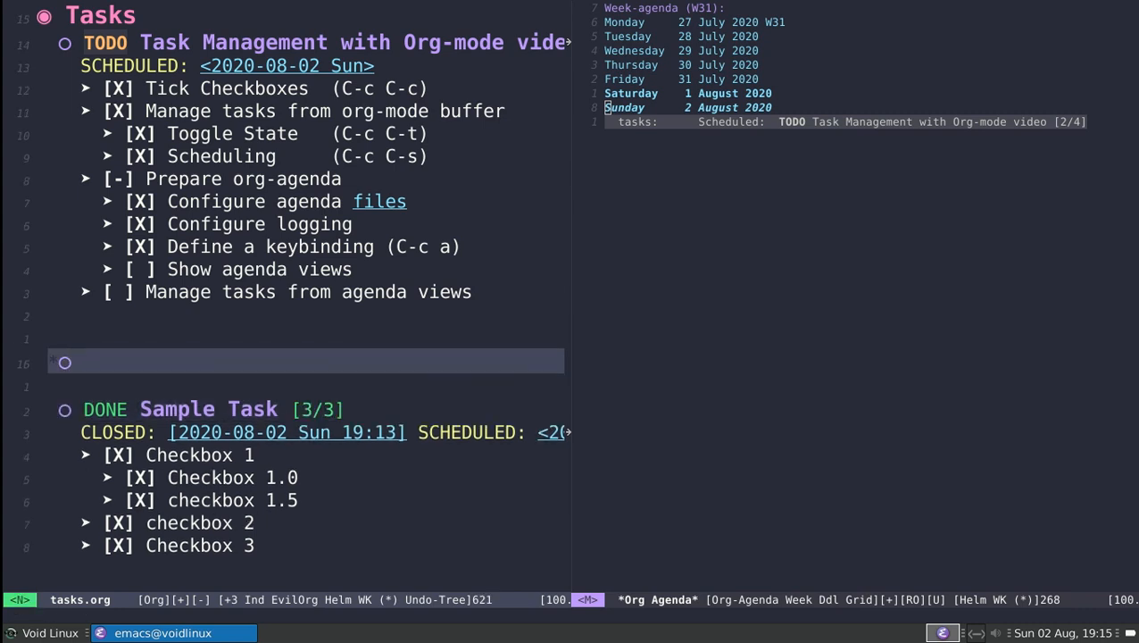
Add TODO headings 'Another task' and 'Yet Another task', then launch an agenda keyword search
type("TODO")
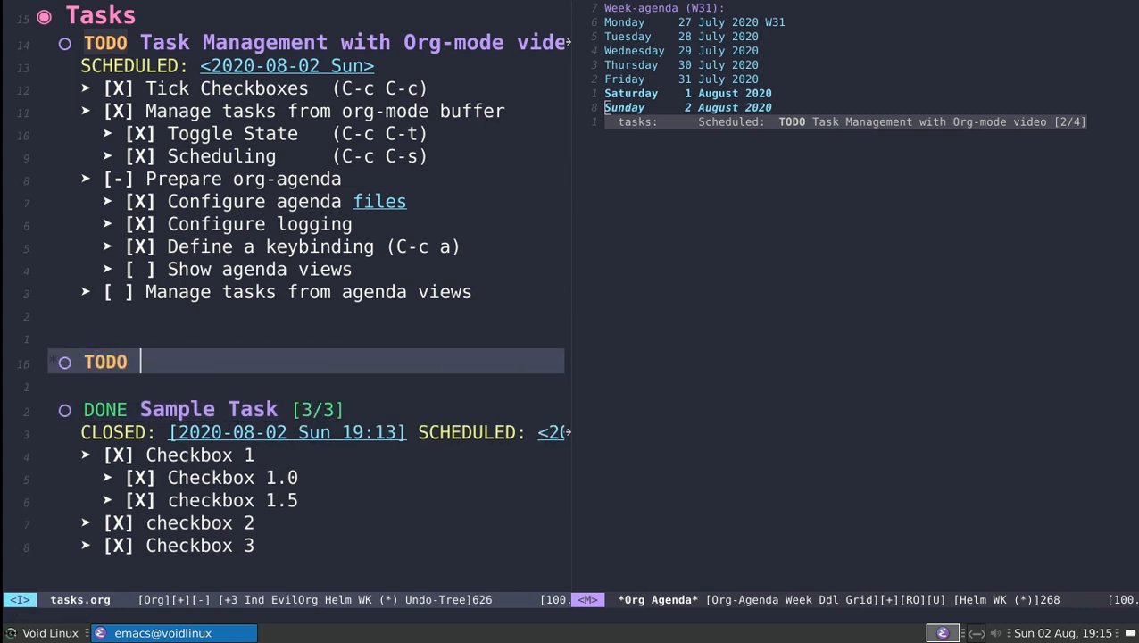
type("Another task")
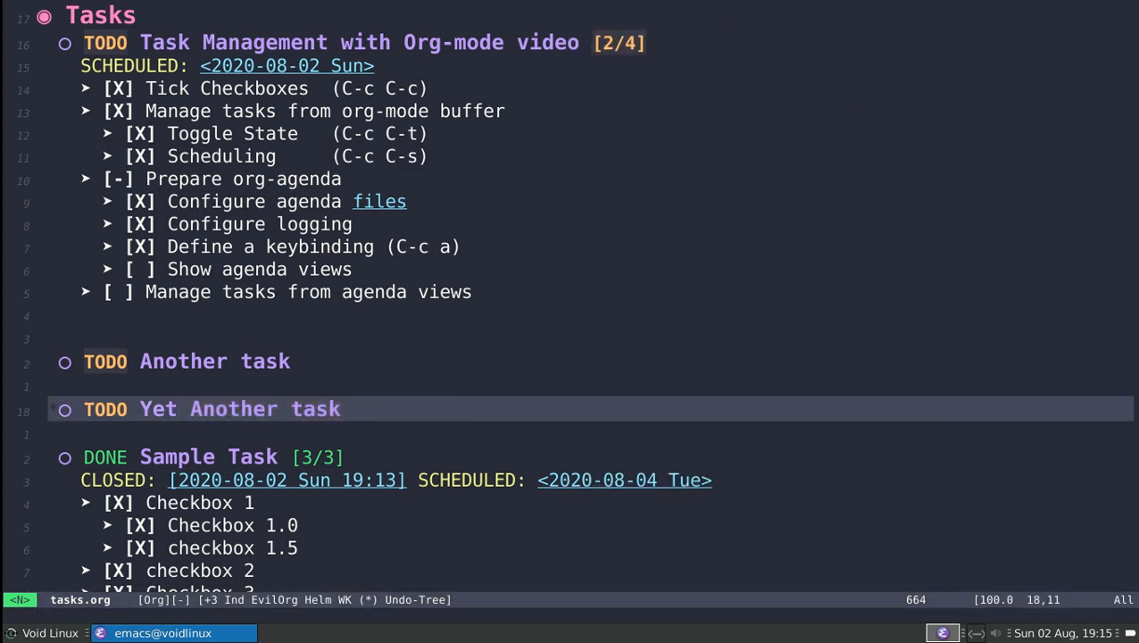
key("C-c a")
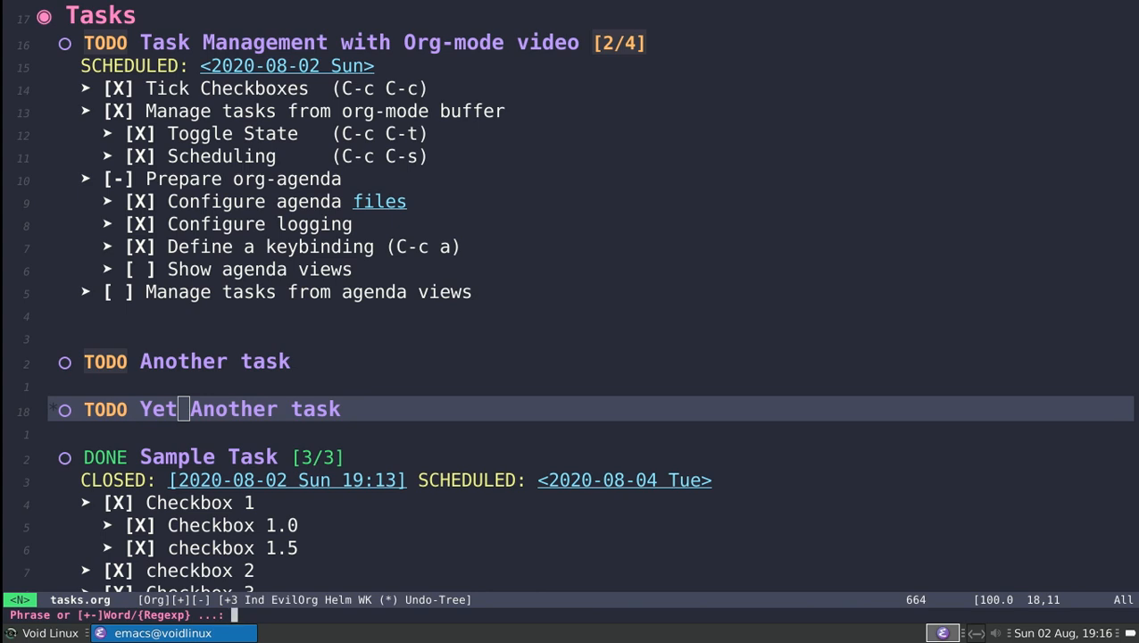
Search the agenda files for 'Org-', then return to tasks.org and reopen the agenda menu
type("o")
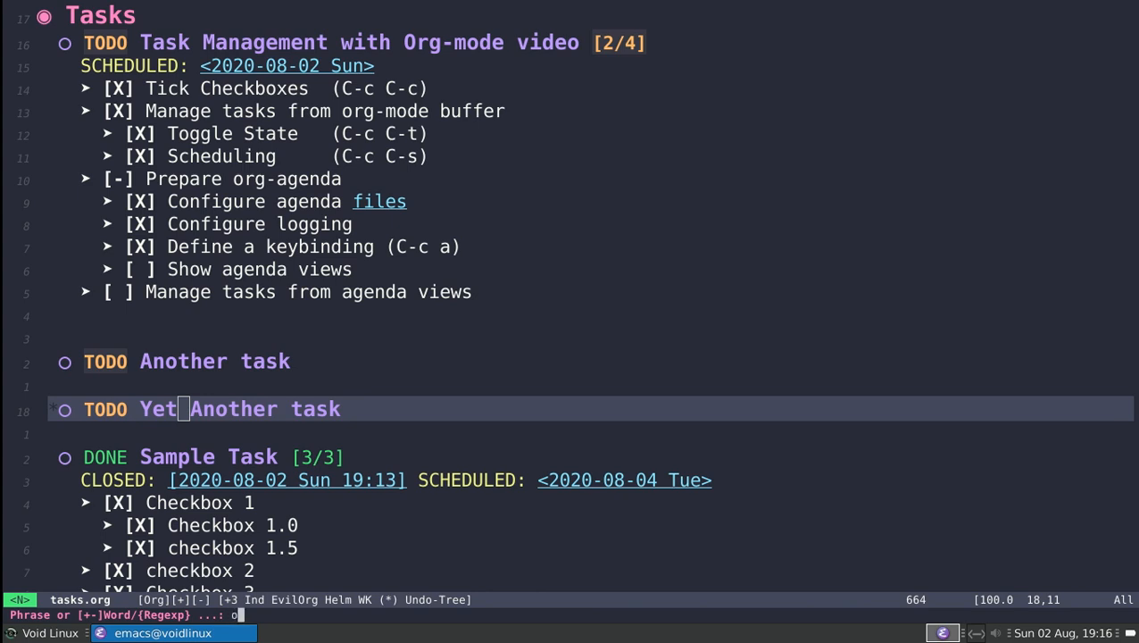
type("Org-")
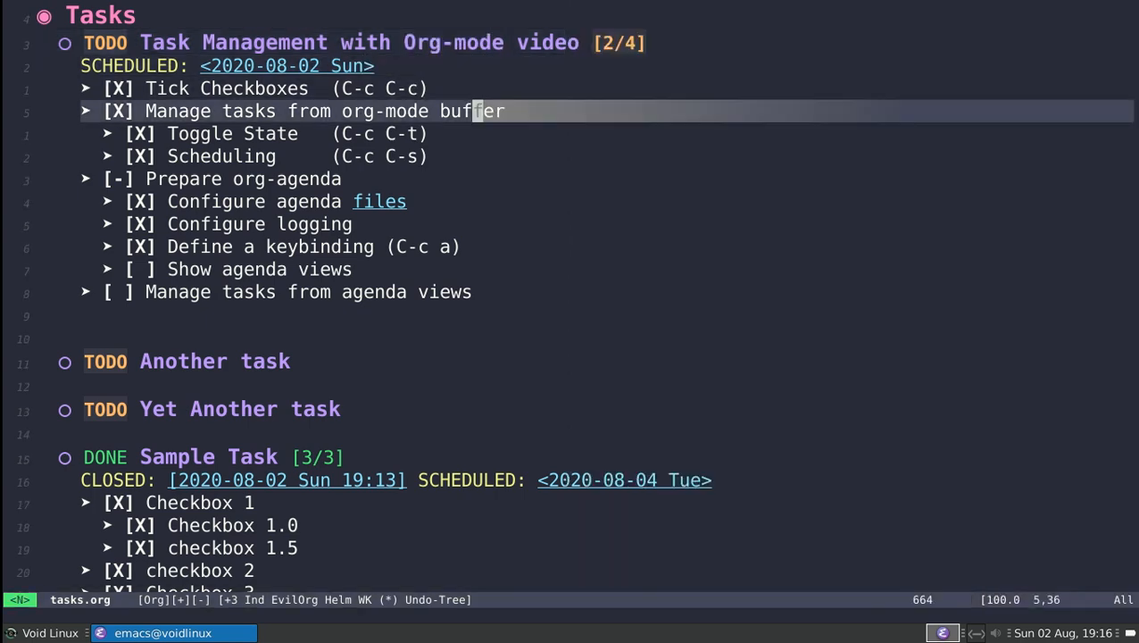
key("C-c a")
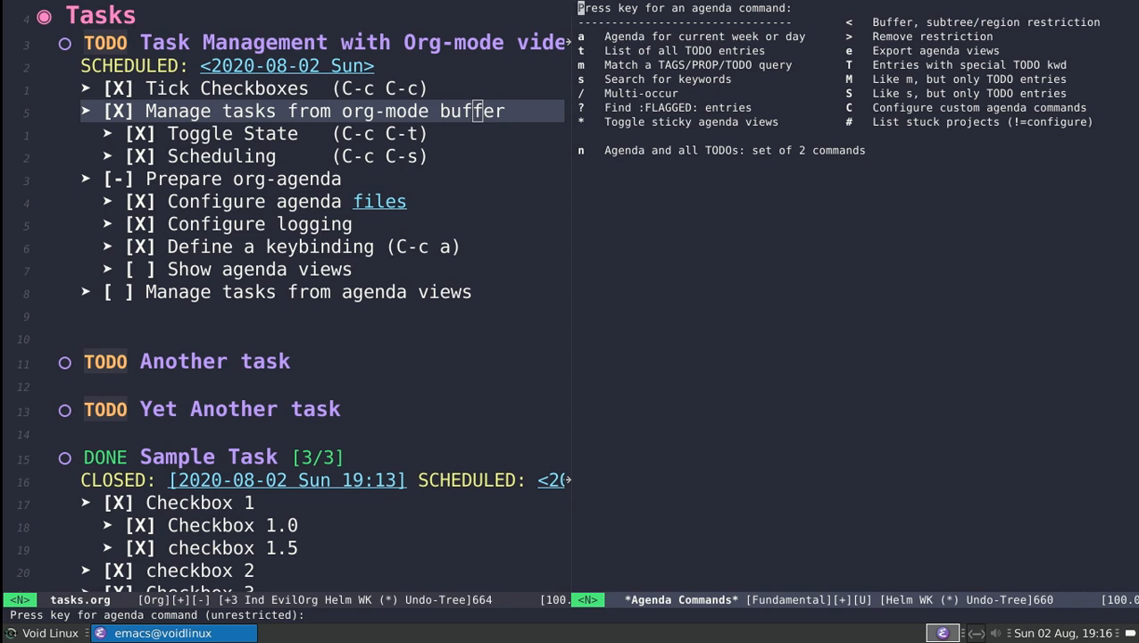
mouse_move(288, 393)
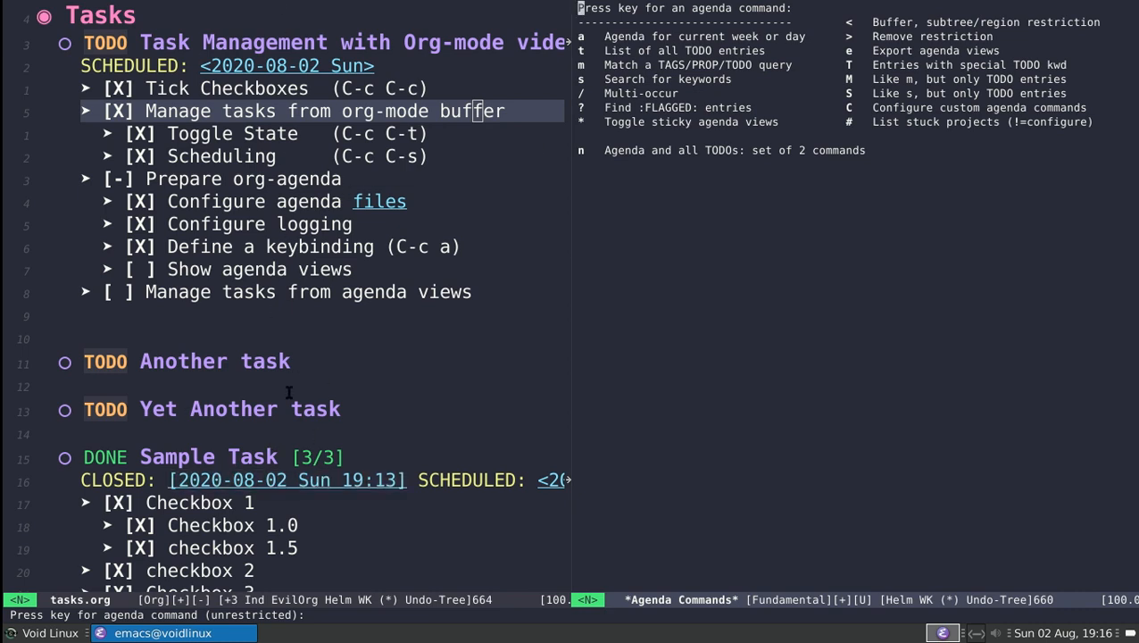
mouse_move(284, 347)
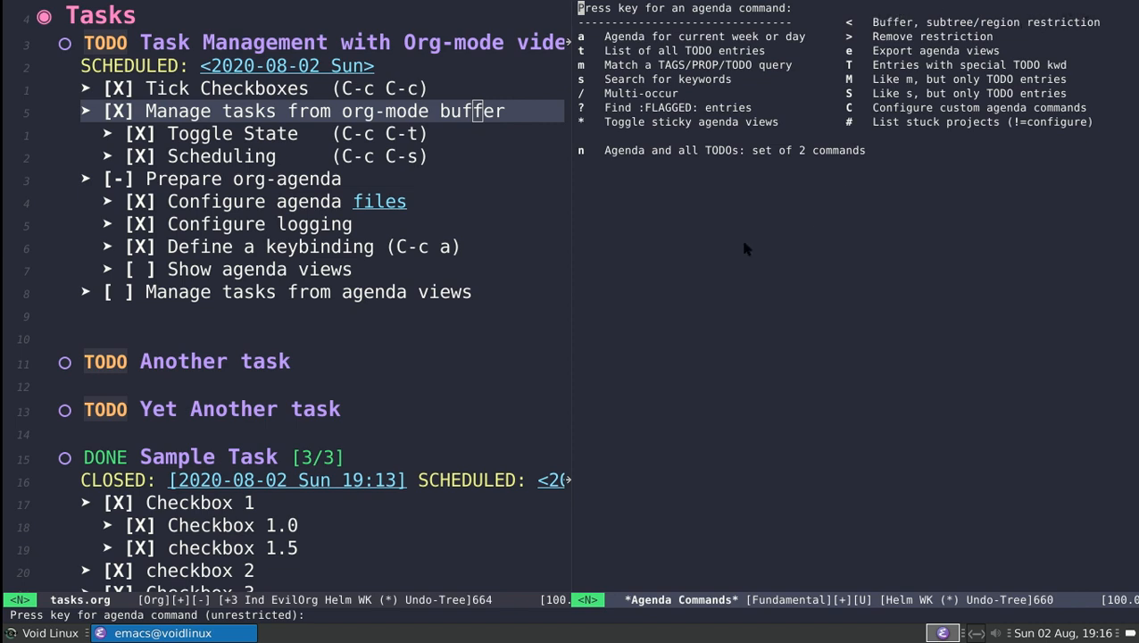
mouse_move(330, 558)
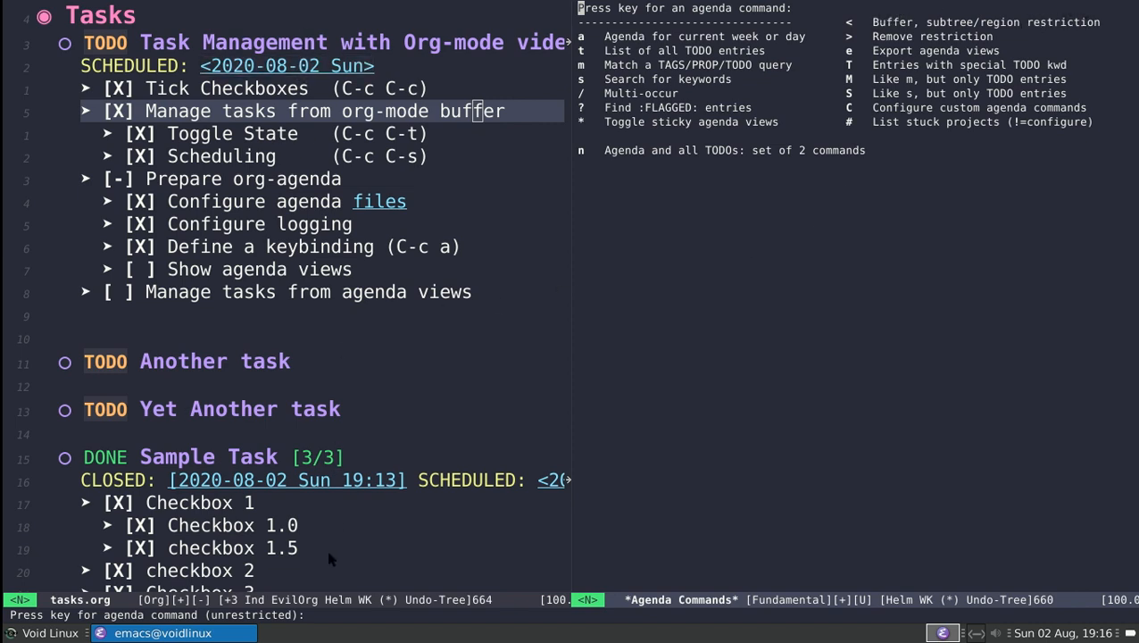
mouse_move(351, 528)
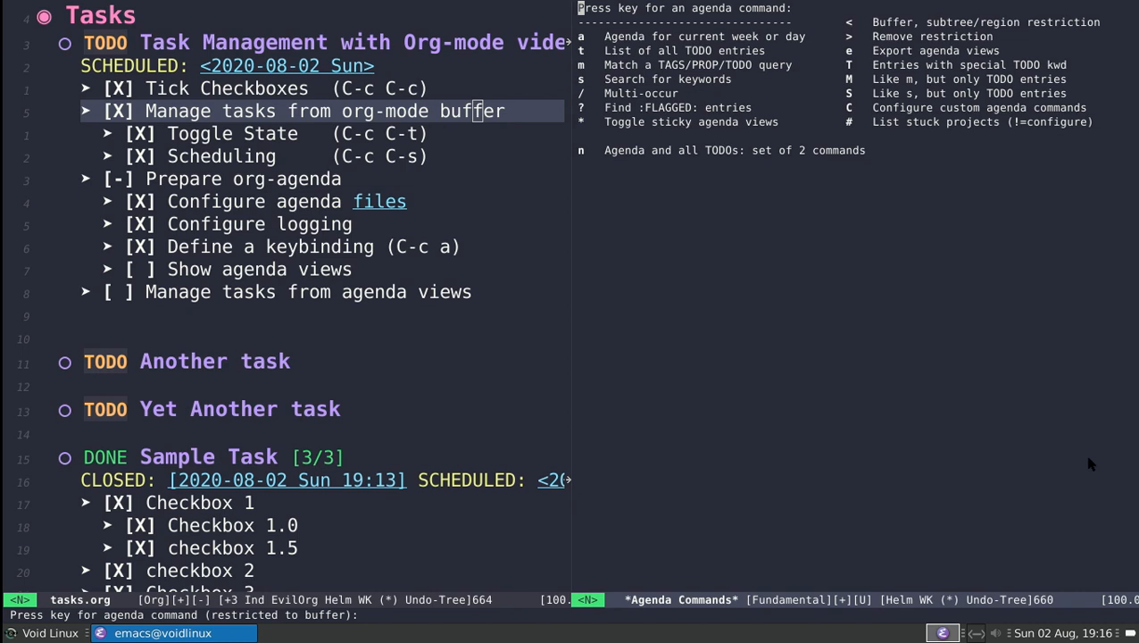
mouse_move(836, 16)
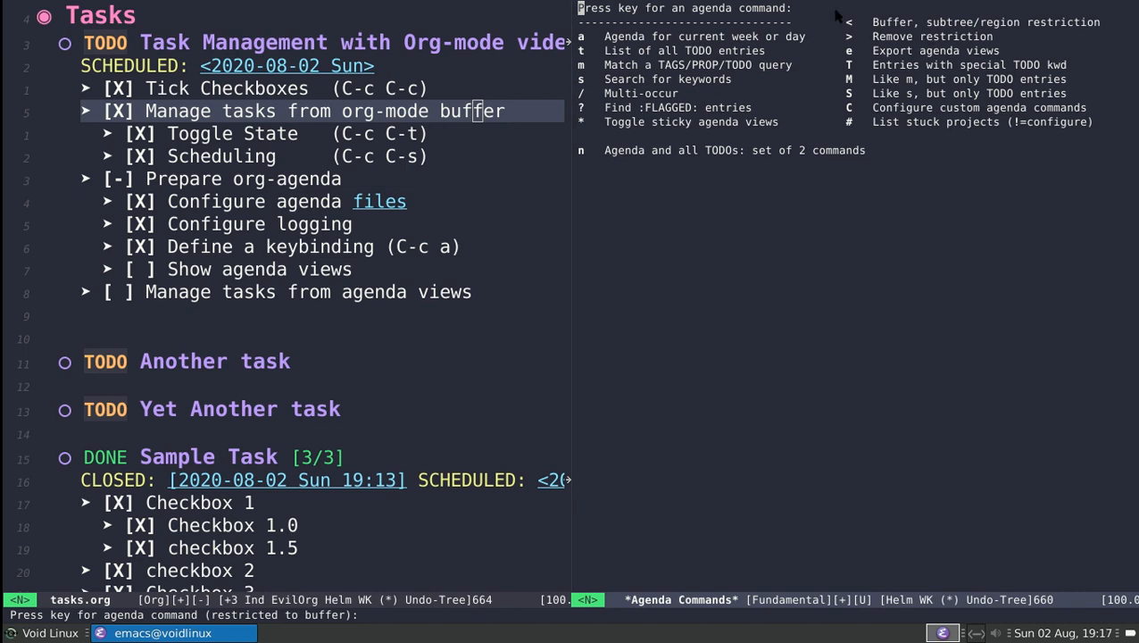
View the agenda restricted to the current buffer, then open notes.org ready for typing under Notes
key("a")
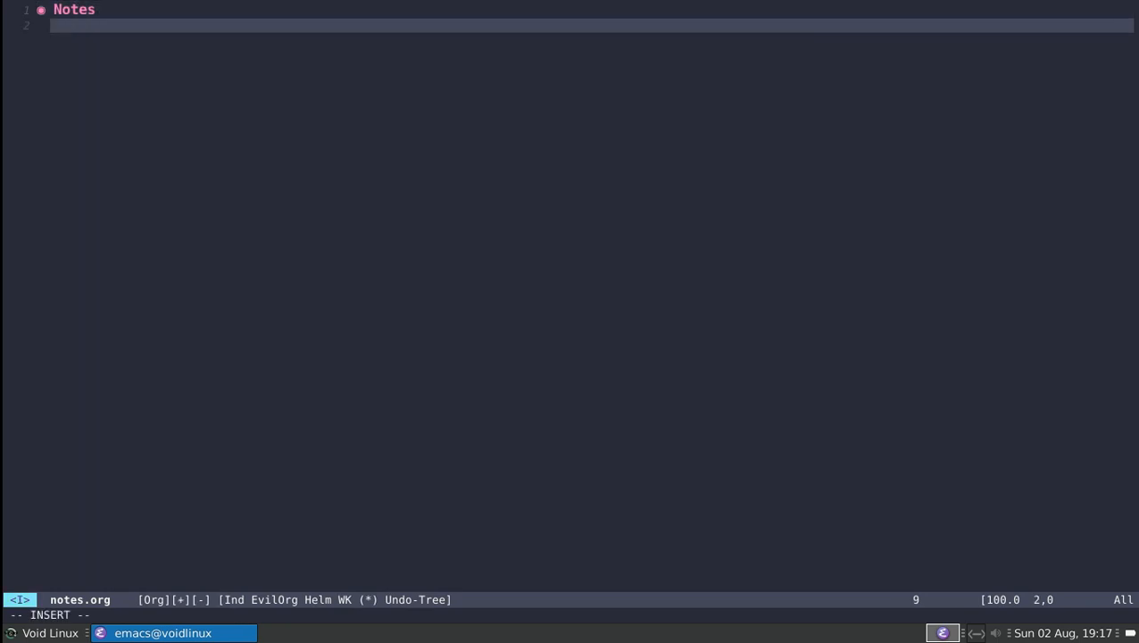
Add the TODO heading 'This is another item in another file' to notes.org, then call up agenda commands
type("TODO")
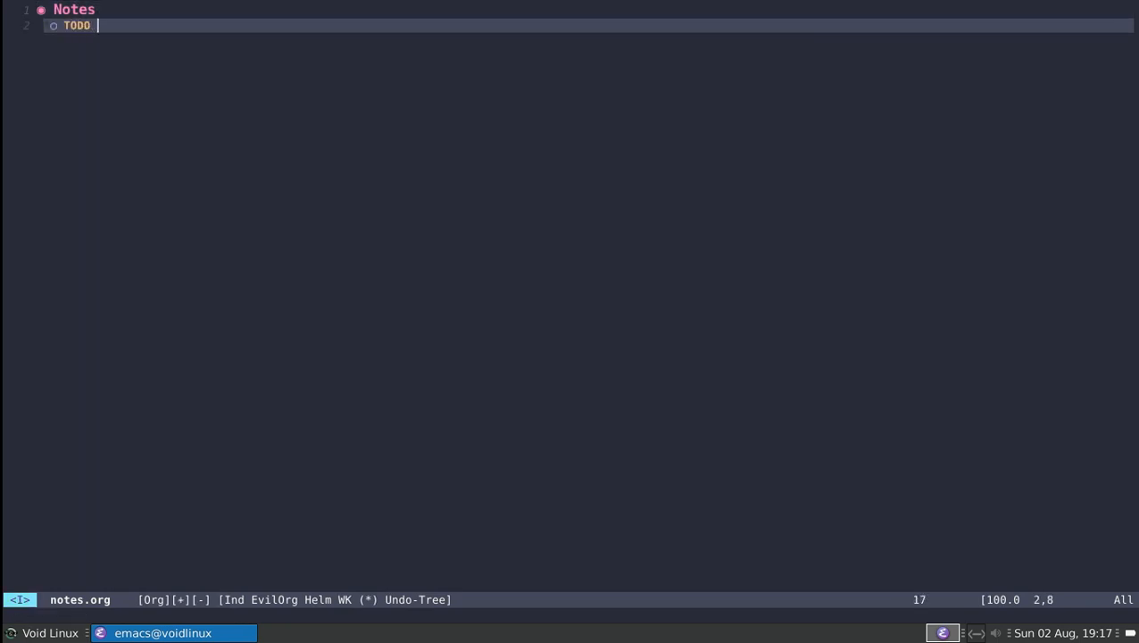
type("This is an")
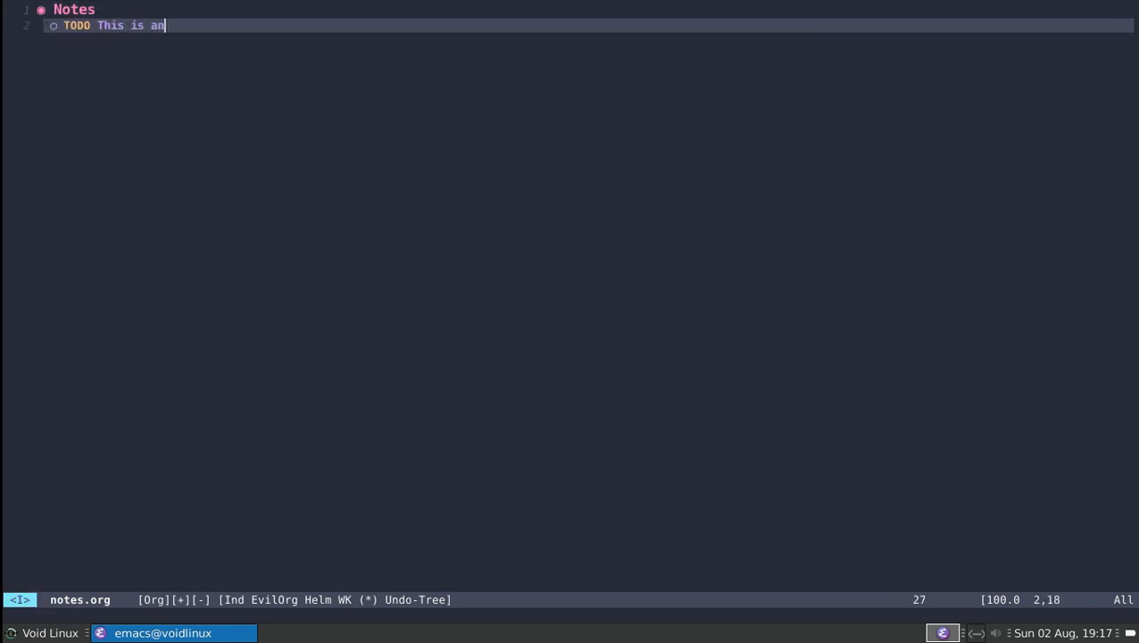
type("other item in")
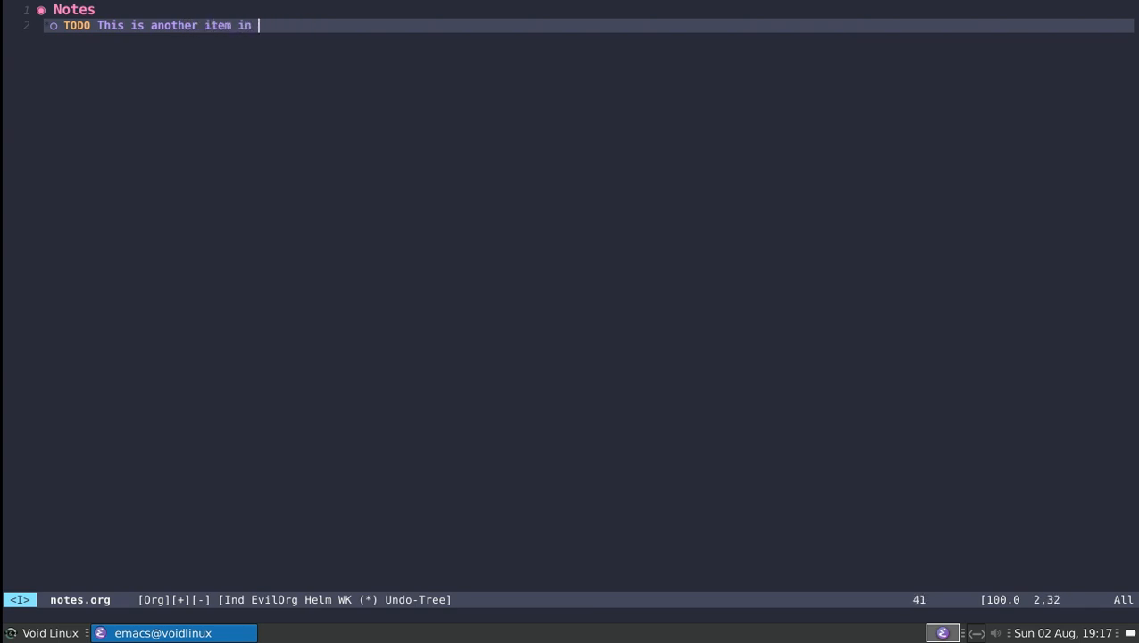
type("another file")
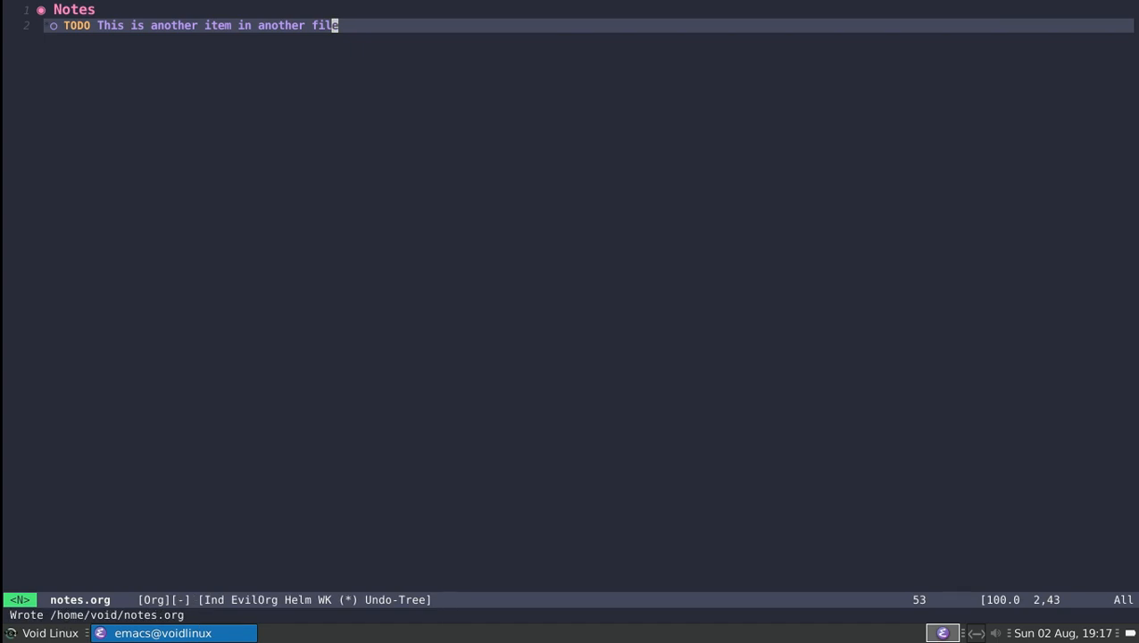
key("C-c a")
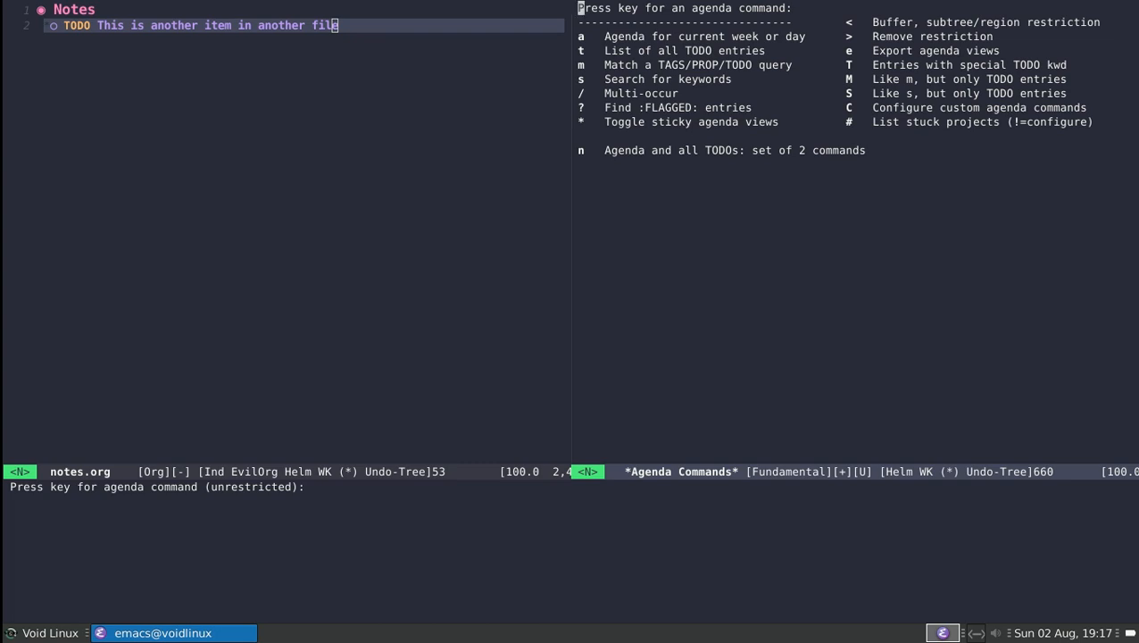
Restrict the agenda dispatcher to the current notes.org buffer
key("<")
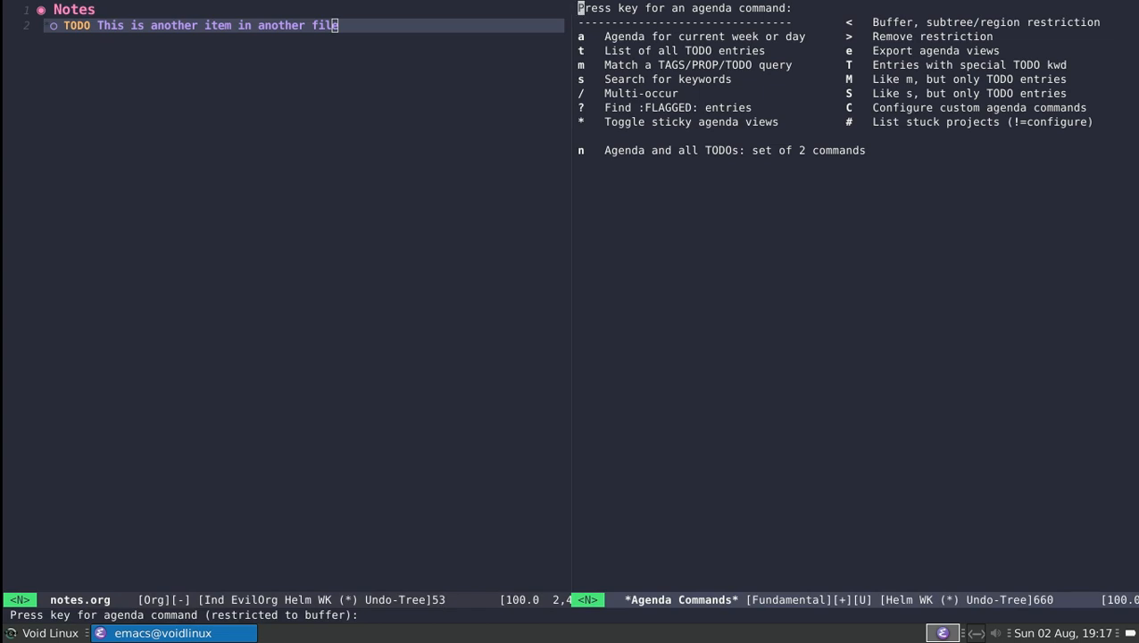